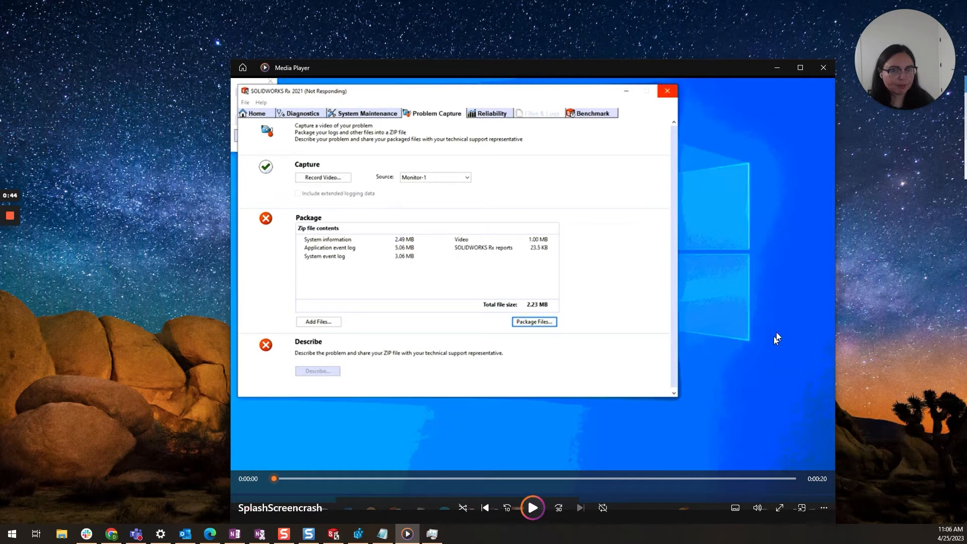
{"action": "mouse_move", "coordinate": [780, 254]}
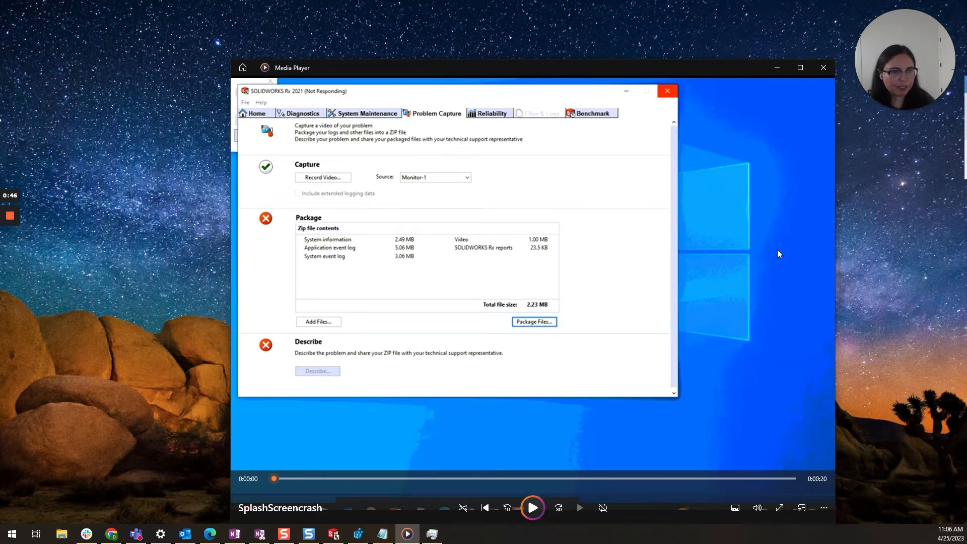
{"action": "mouse_move", "coordinate": [810, 239]}
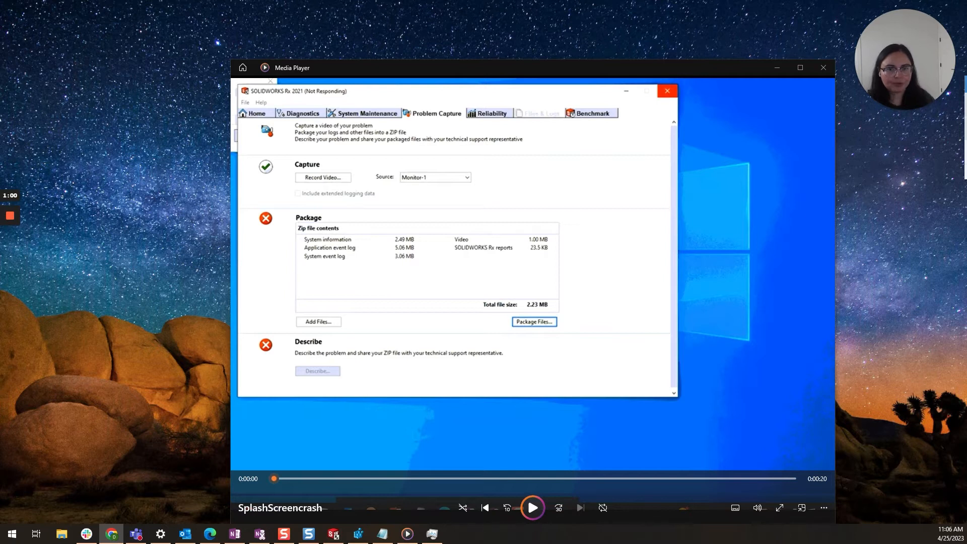
{"action": "mouse_move", "coordinate": [771, 104]}
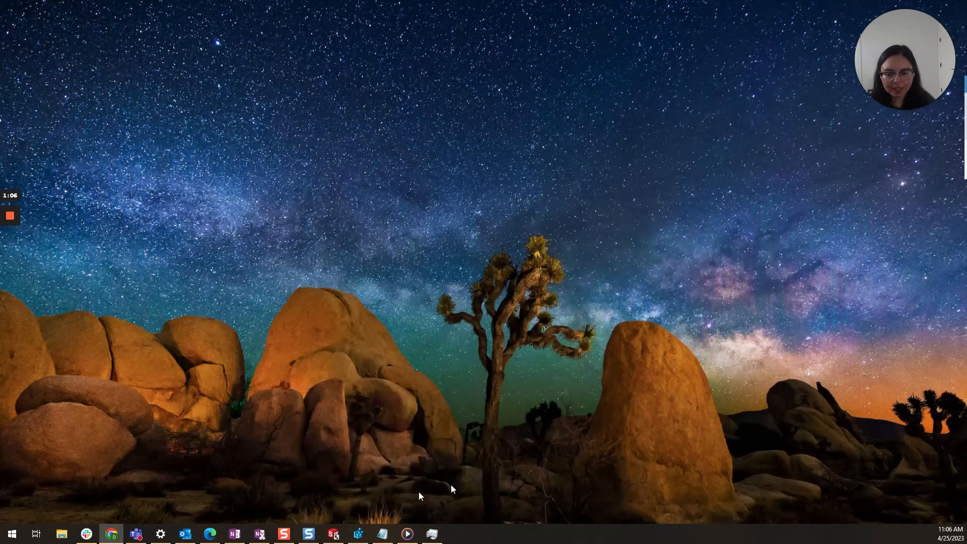
Launch the SOLIDWORKS Rx diagnostic utility from the taskbar to its Home page
{"action": "left_click", "coordinate": [334, 534]}
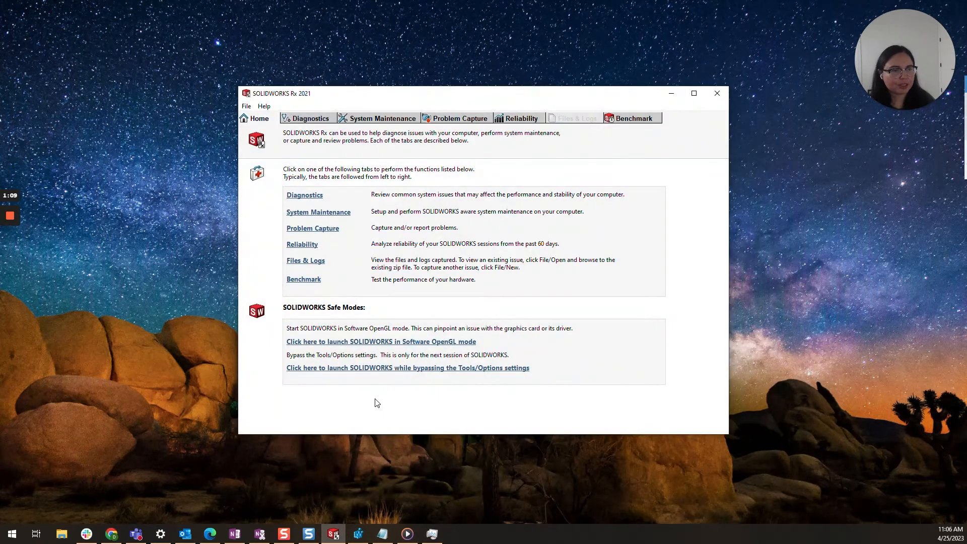
{"action": "mouse_move", "coordinate": [395, 405]}
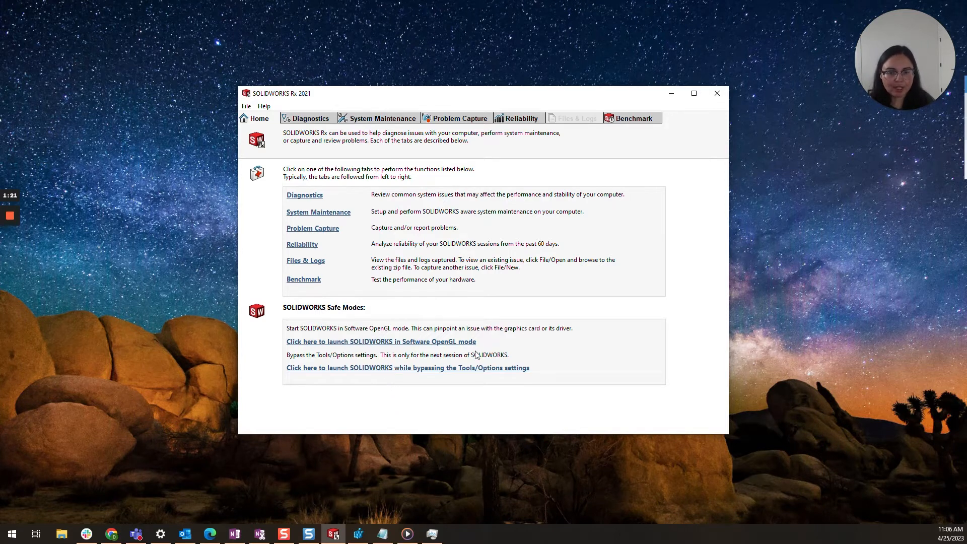
{"action": "mouse_move", "coordinate": [476, 381]}
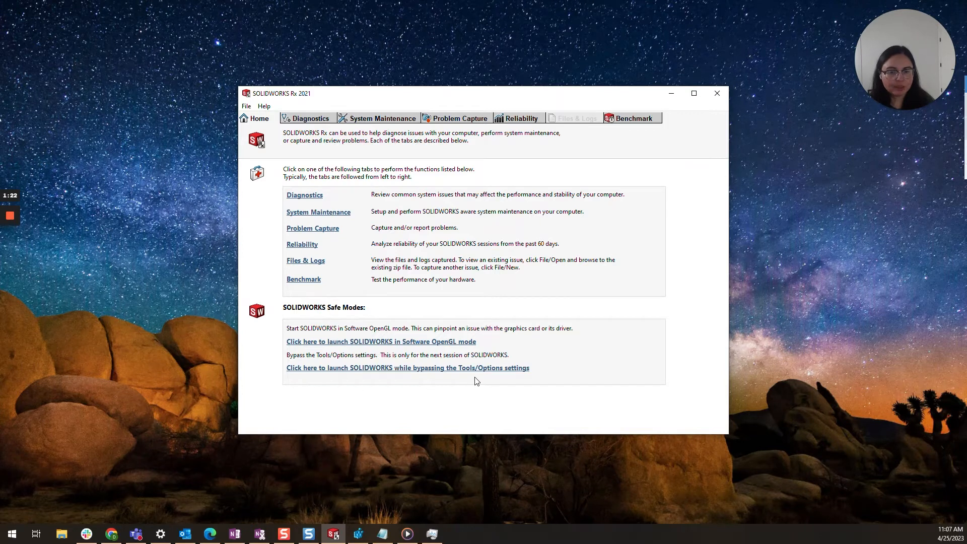
{"action": "mouse_move", "coordinate": [485, 352]}
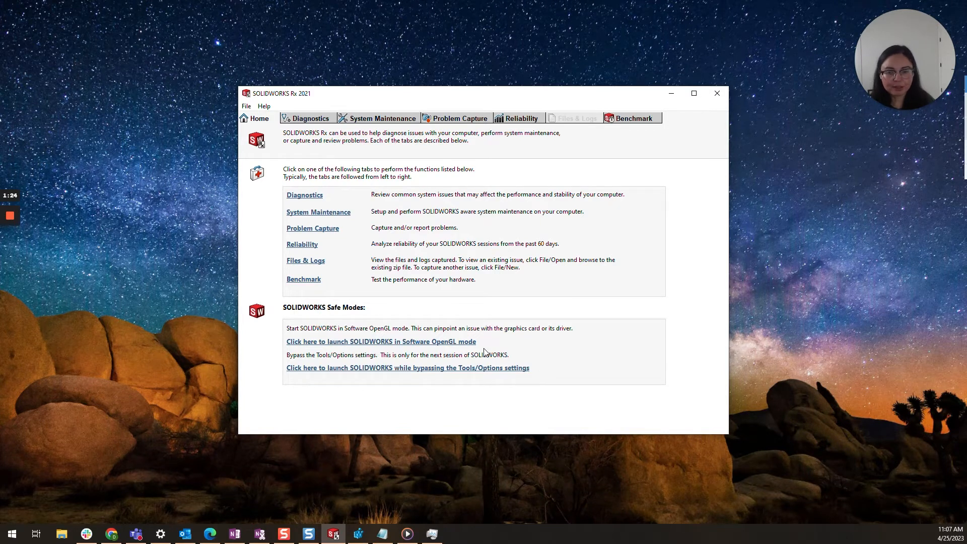
{"action": "mouse_move", "coordinate": [531, 369]}
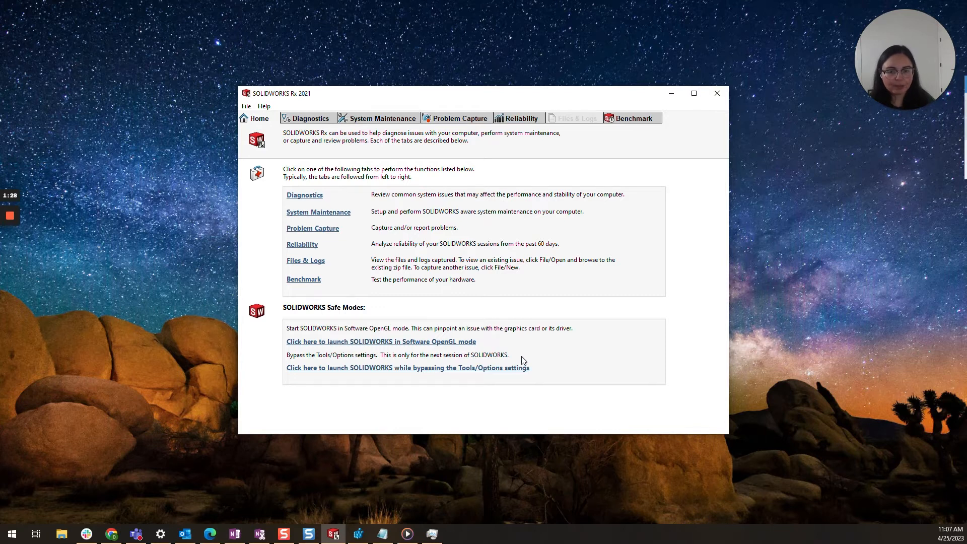
{"action": "mouse_move", "coordinate": [466, 344]}
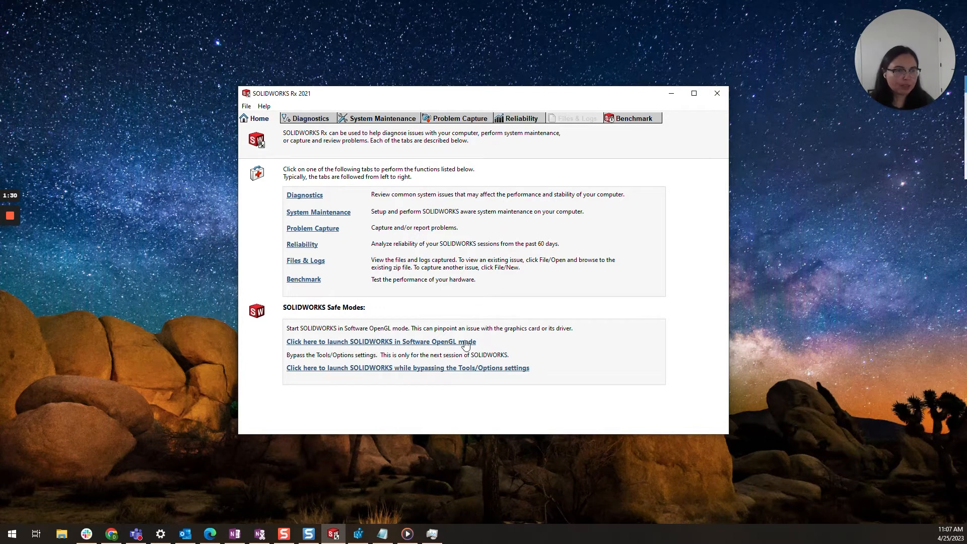
{"action": "mouse_move", "coordinate": [468, 373]}
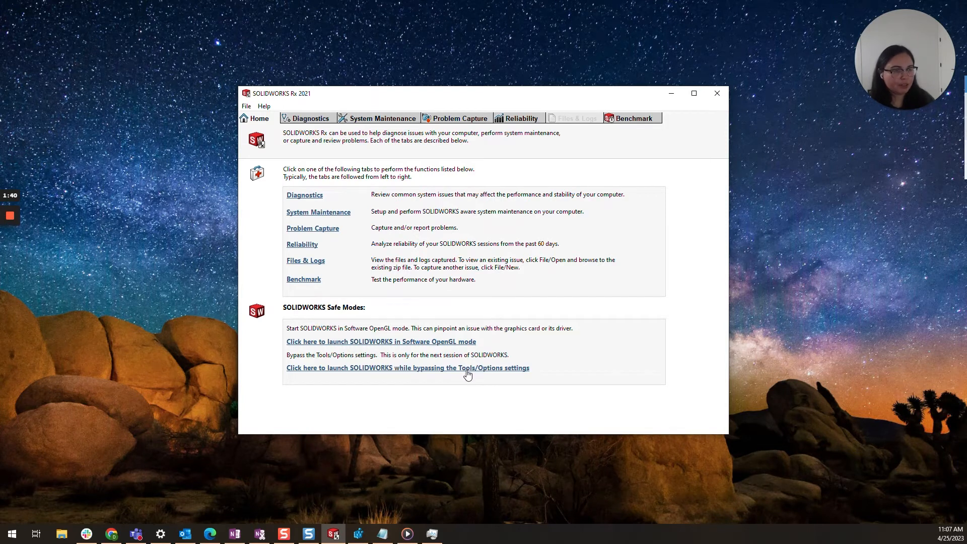
{"action": "mouse_move", "coordinate": [441, 351]}
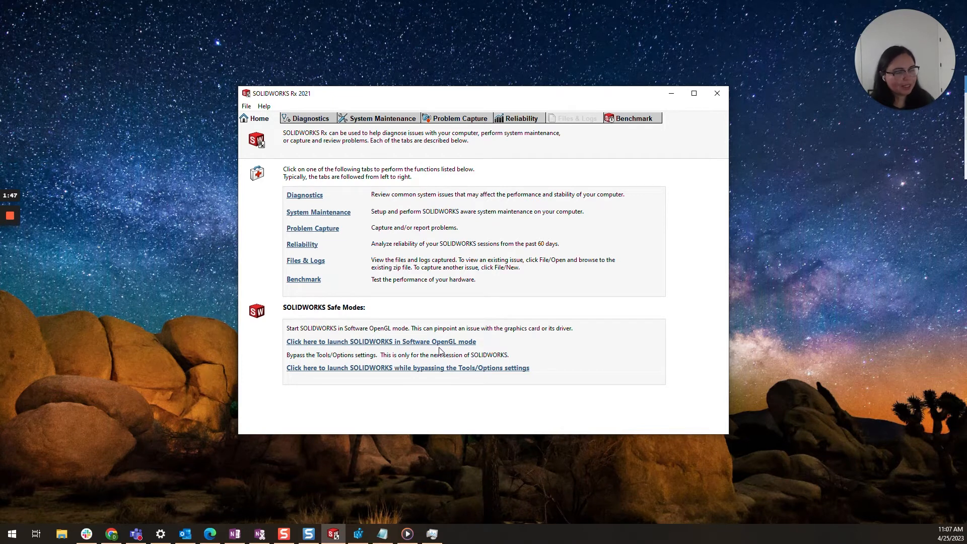
{"action": "mouse_move", "coordinate": [364, 150]}
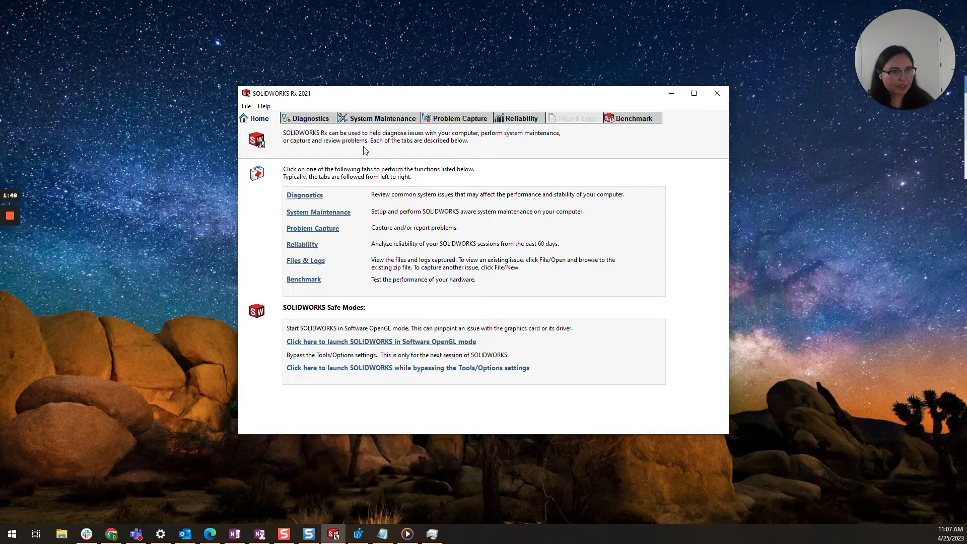
Run the Diagnostics checks and wait for Diagnosis Complete with the Backup Directory warning
{"action": "left_click", "coordinate": [310, 118]}
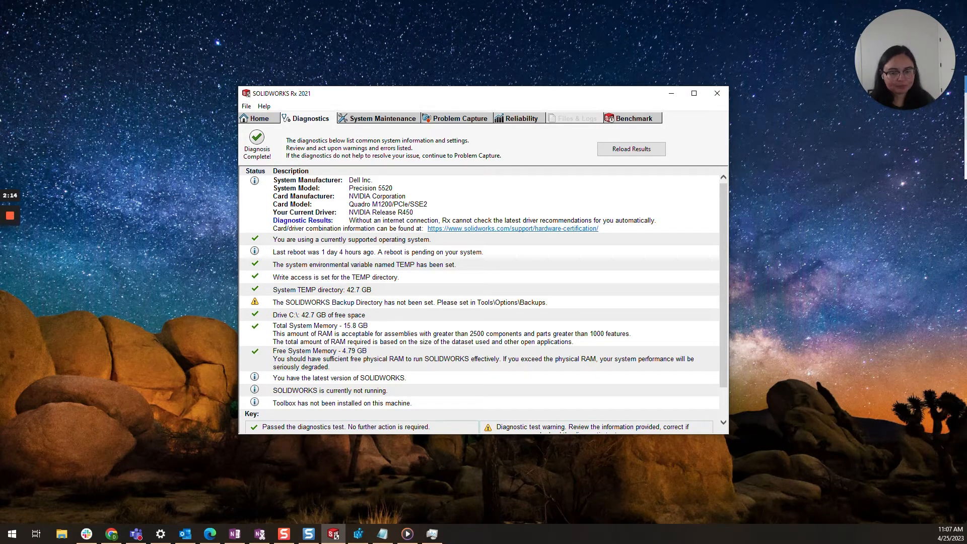
Close Rx and browse regedit to HKEY_CURRENT_USER\SOFTWARE\SolidWorks\SOLIDWORKS 2021
{"action": "left_click", "coordinate": [717, 92]}
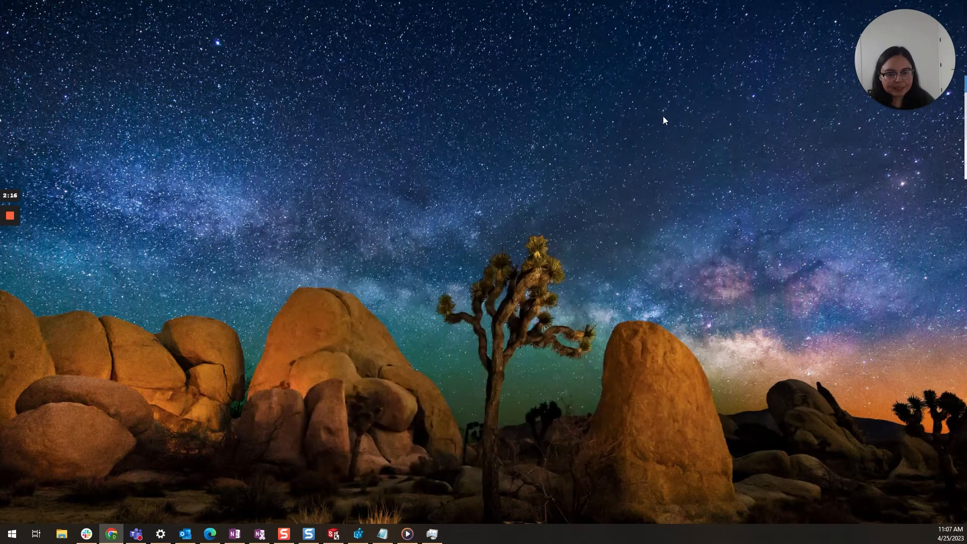
{"action": "mouse_move", "coordinate": [497, 339]}
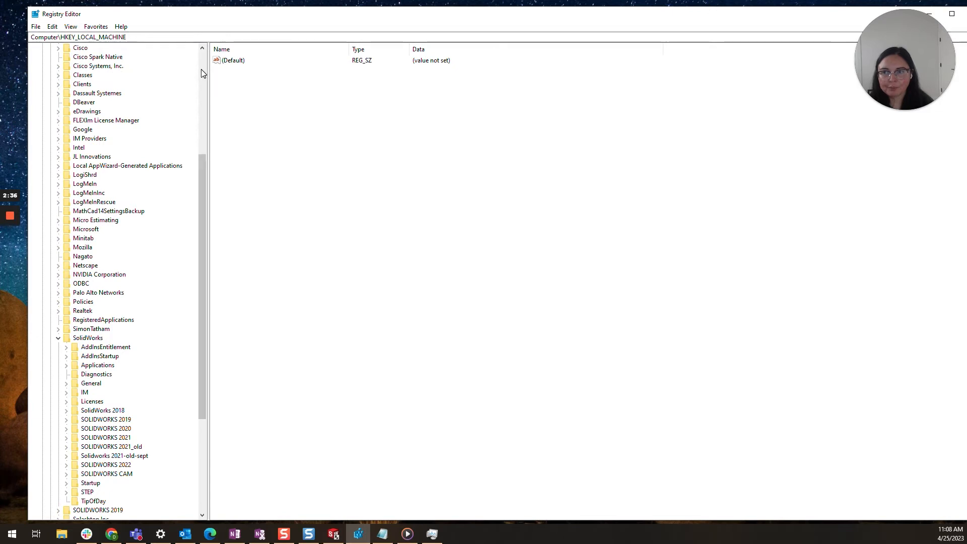
{"action": "left_click", "coordinate": [87, 65]}
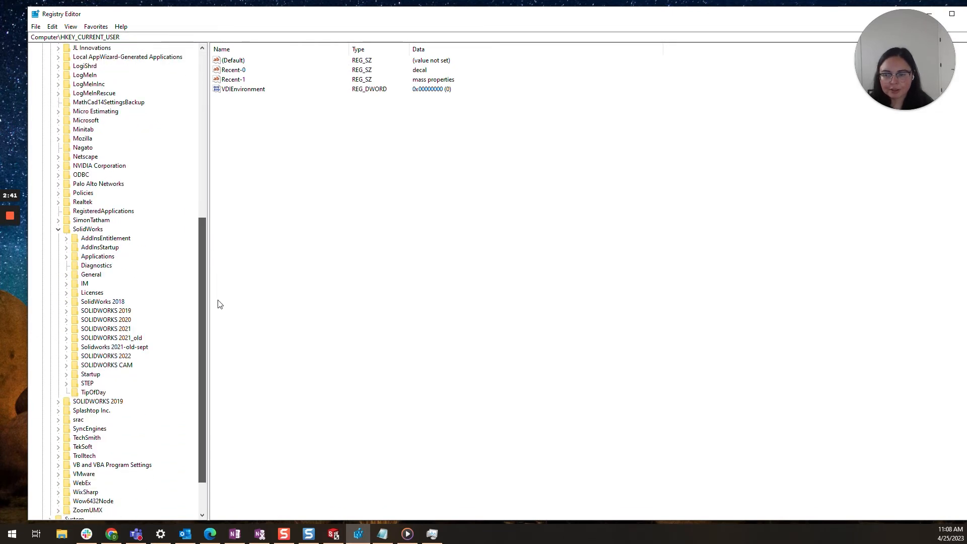
{"action": "left_click", "coordinate": [105, 329]}
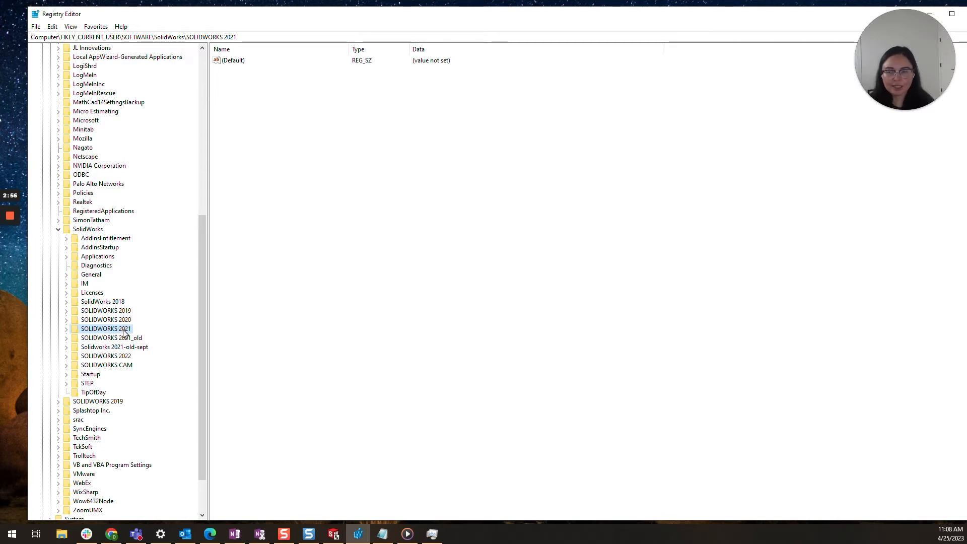
Rename the SOLIDWORKS 2021 key to SOLIDWORKS 2021_old via its context menu
{"action": "right_click", "coordinate": [105, 328]}
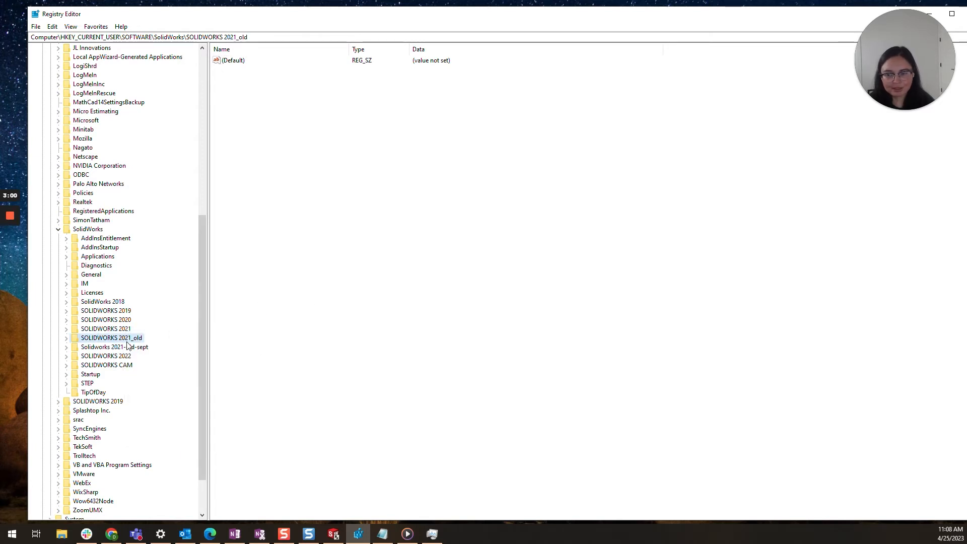
{"action": "mouse_move", "coordinate": [140, 347]}
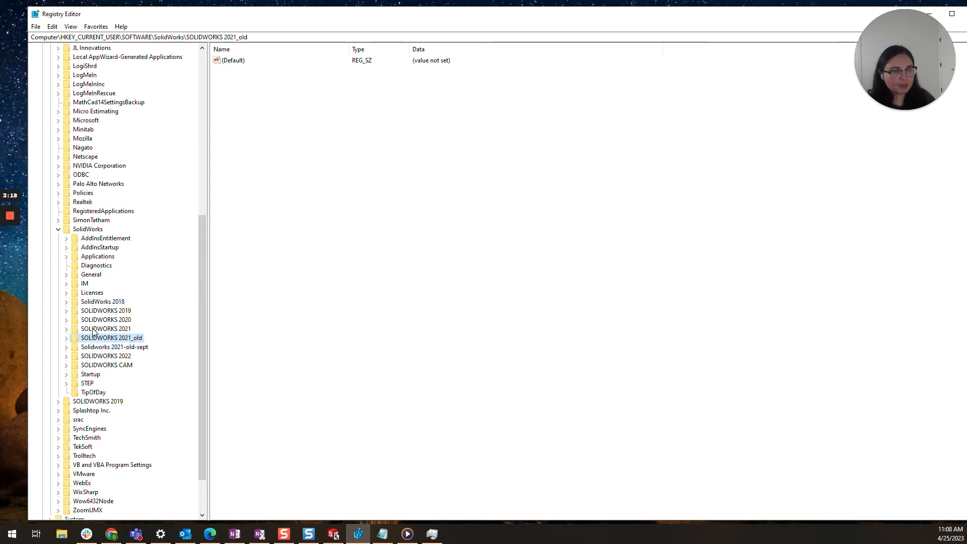
{"action": "mouse_move", "coordinate": [119, 328]}
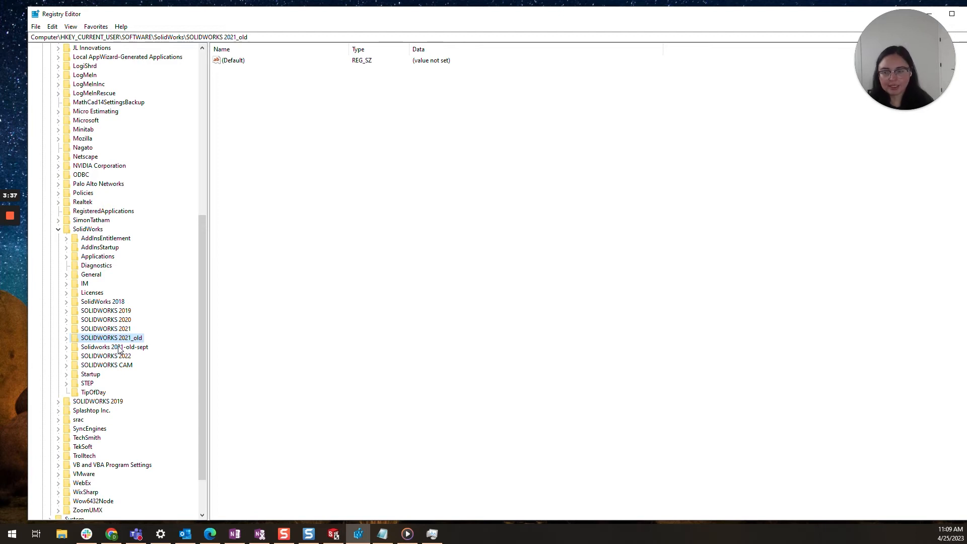
{"action": "mouse_move", "coordinate": [129, 337]}
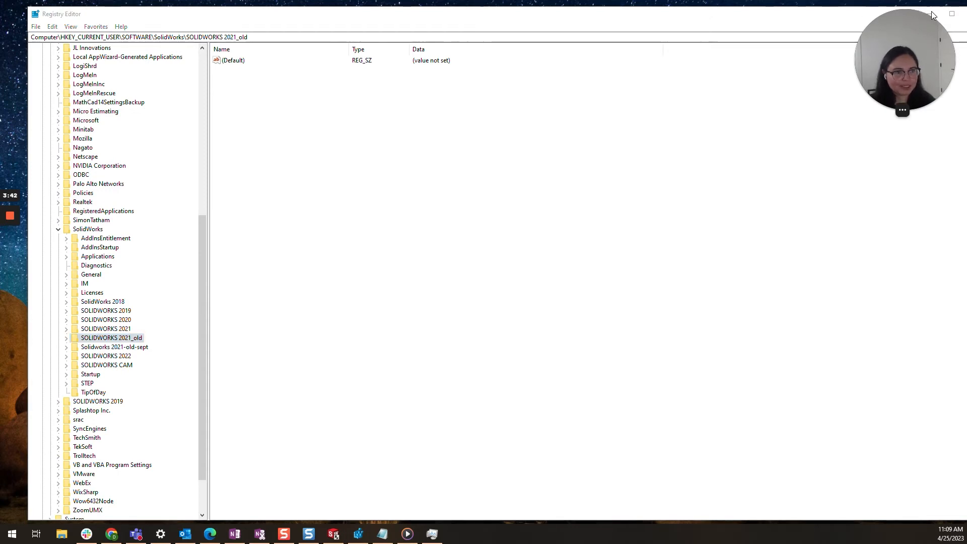
{"action": "mouse_move", "coordinate": [766, 91]}
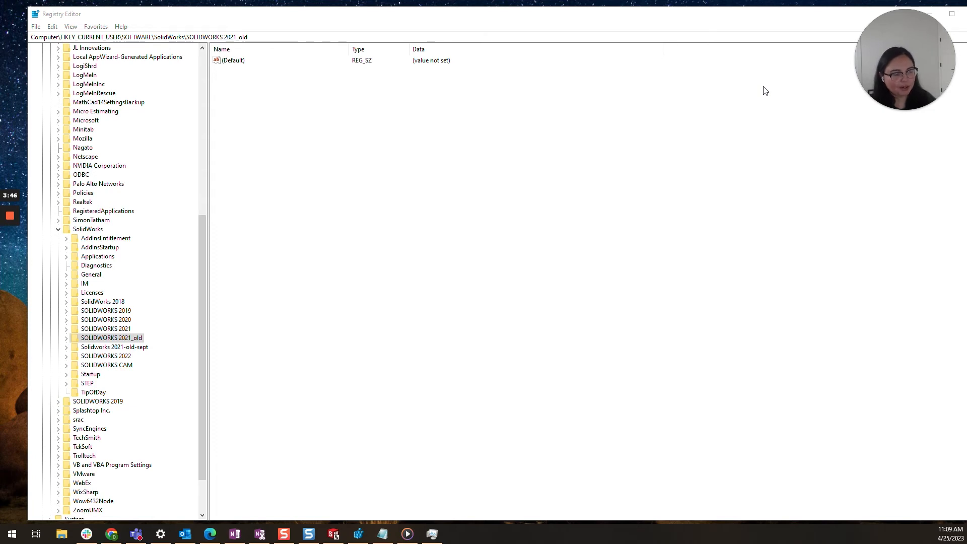
{"action": "mouse_move", "coordinate": [310, 463]}
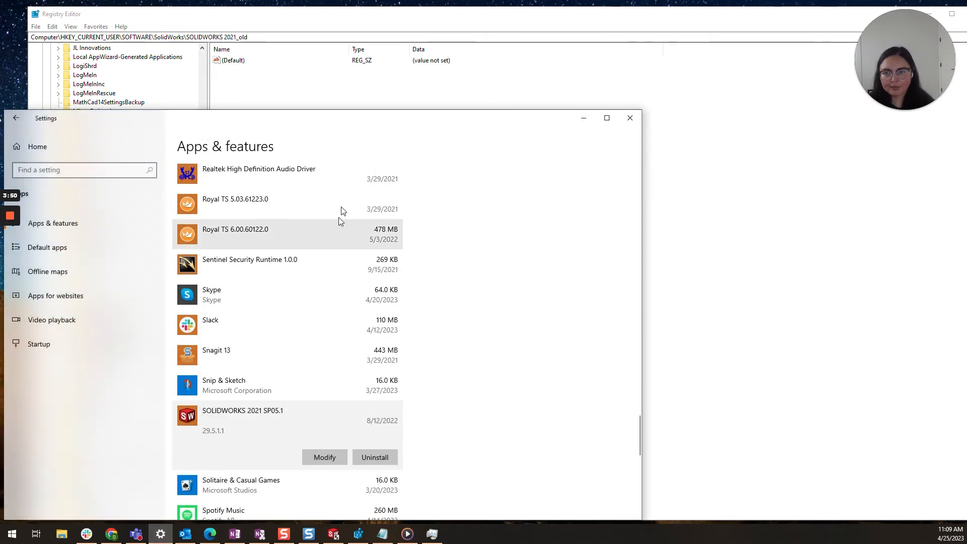
Maximize Settings' Apps & features showing the SOLIDWORKS 2021 SP05.1 entry with Modify
{"action": "left_click", "coordinate": [607, 117]}
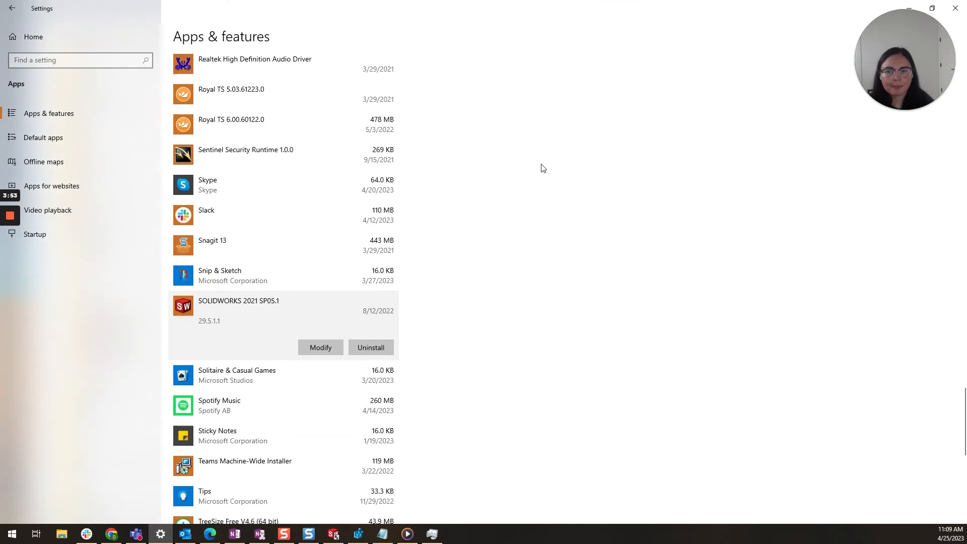
{"action": "mouse_move", "coordinate": [327, 235]}
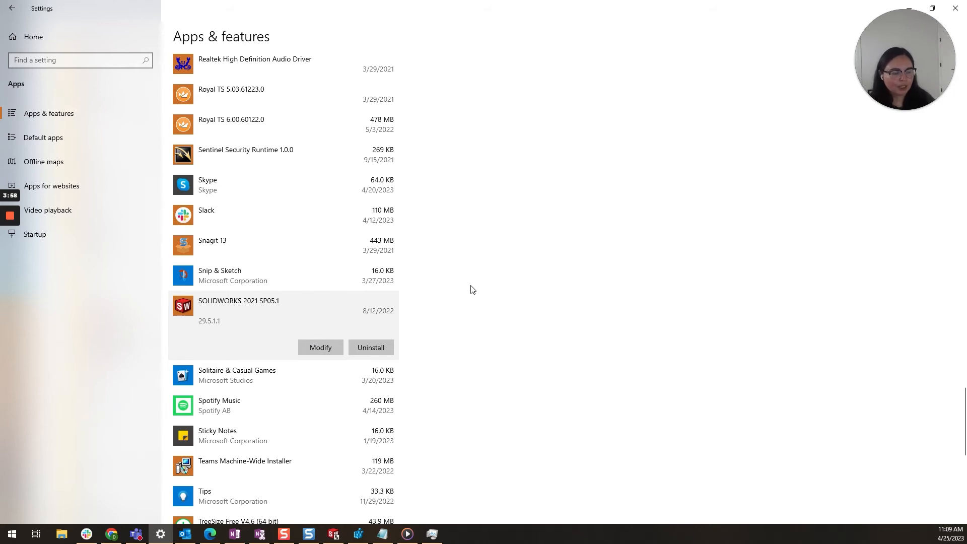
{"action": "mouse_move", "coordinate": [489, 280]}
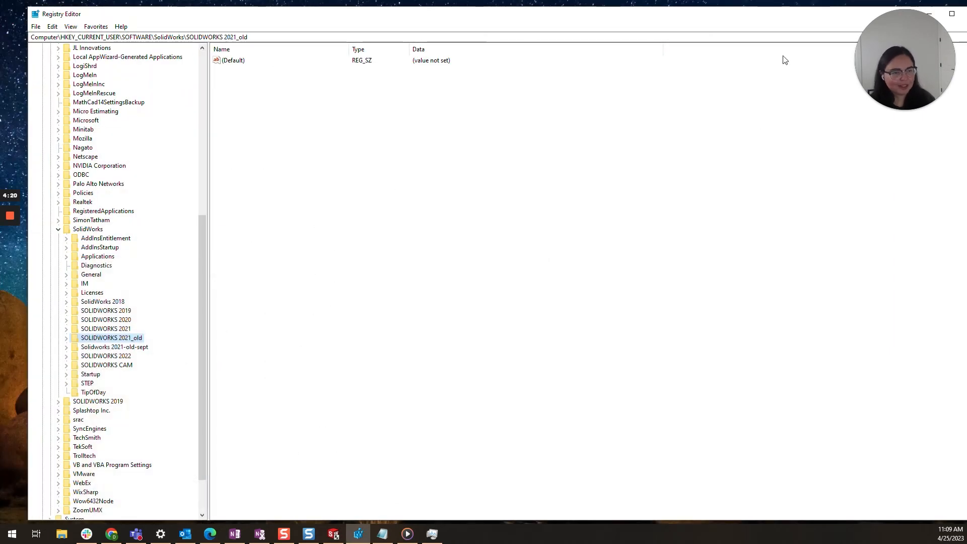
{"action": "mouse_move", "coordinate": [809, 97]}
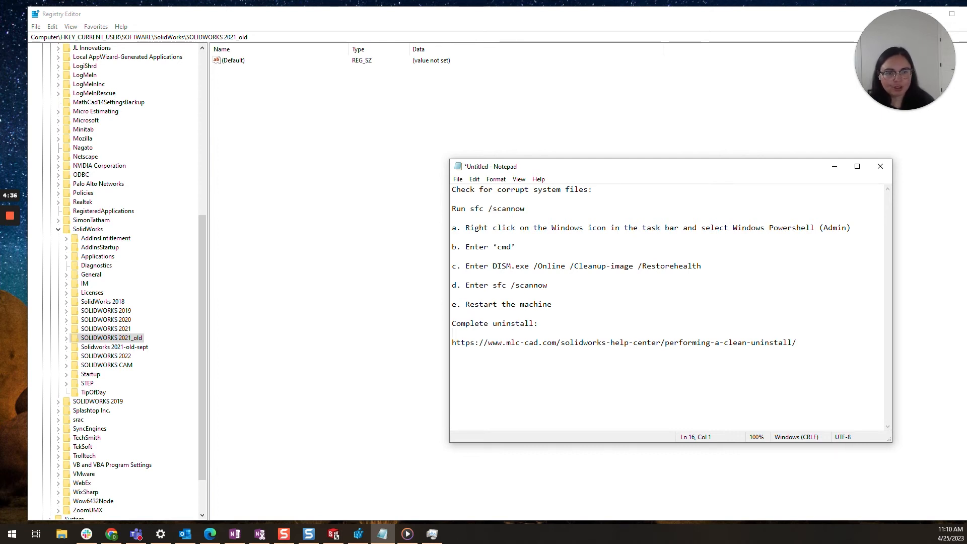
Highlight the sfc /scannow steps a through e in the Notepad troubleshooting notes
{"action": "left_click_drag", "start_coordinate": [453, 208], "coordinate": [552, 304]}
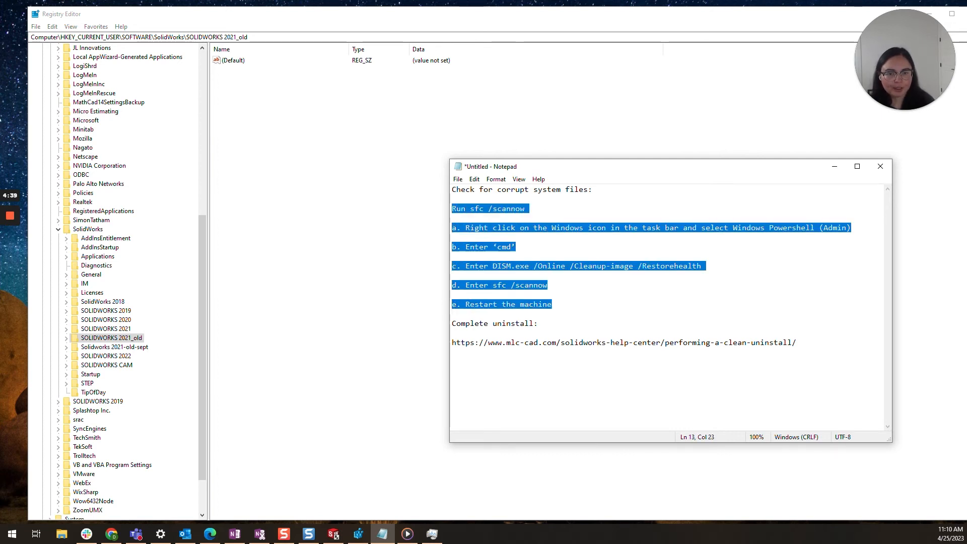